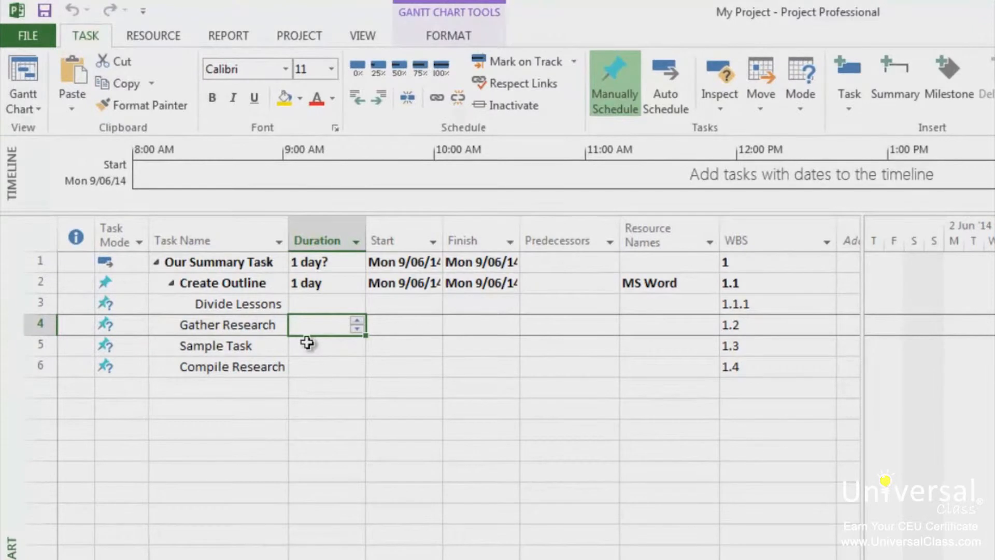
{"action": "mouse_move", "coordinate": [231, 353]}
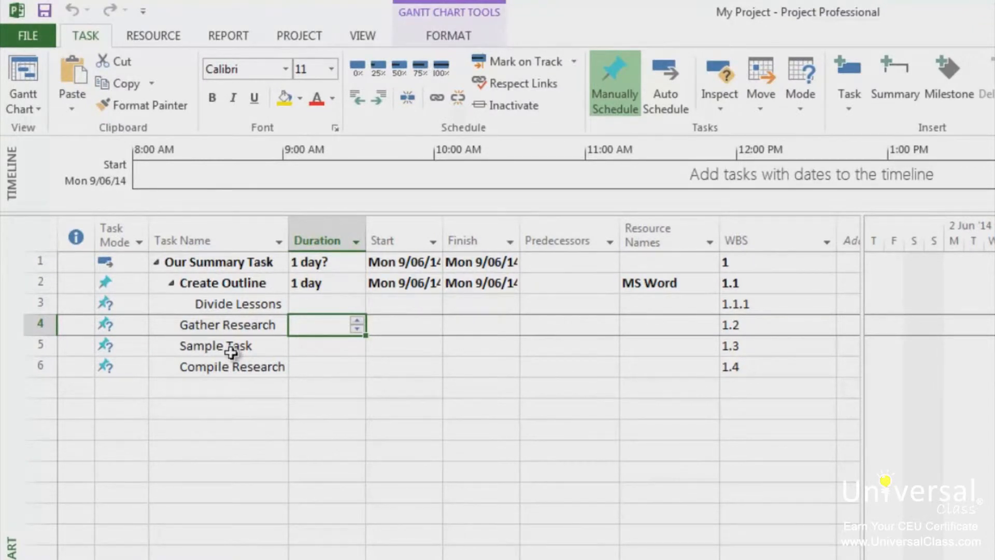
Enter a 1-day duration for Gather Research, Sample Task and Compile Research.
{"action": "type", "text": "1 day"}
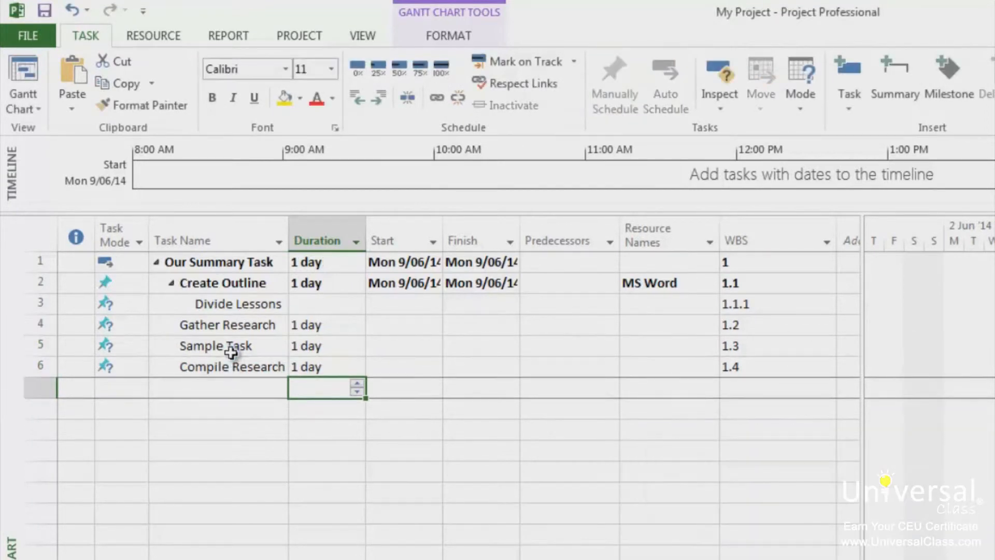
{"action": "left_click", "coordinate": [185, 263]}
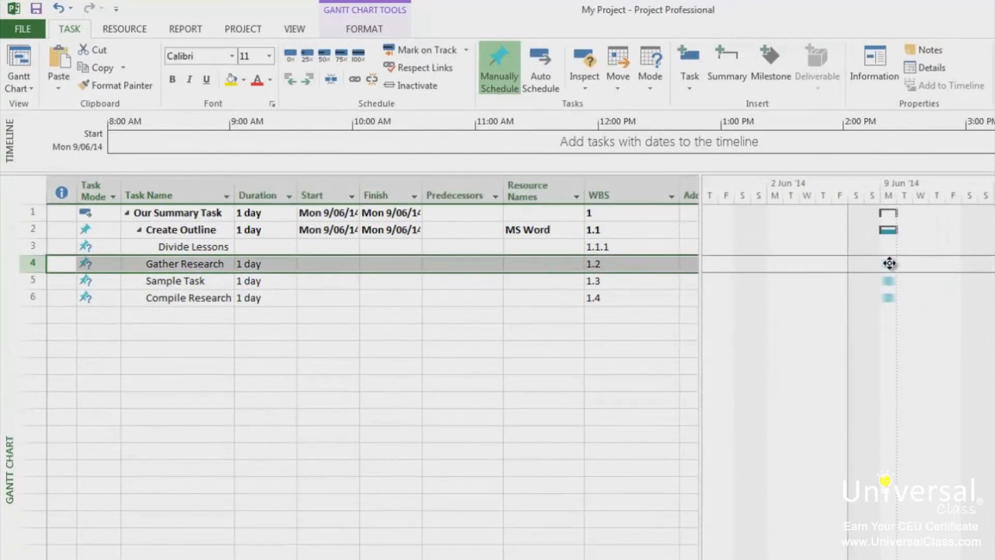
{"action": "mouse_move", "coordinate": [878, 272]}
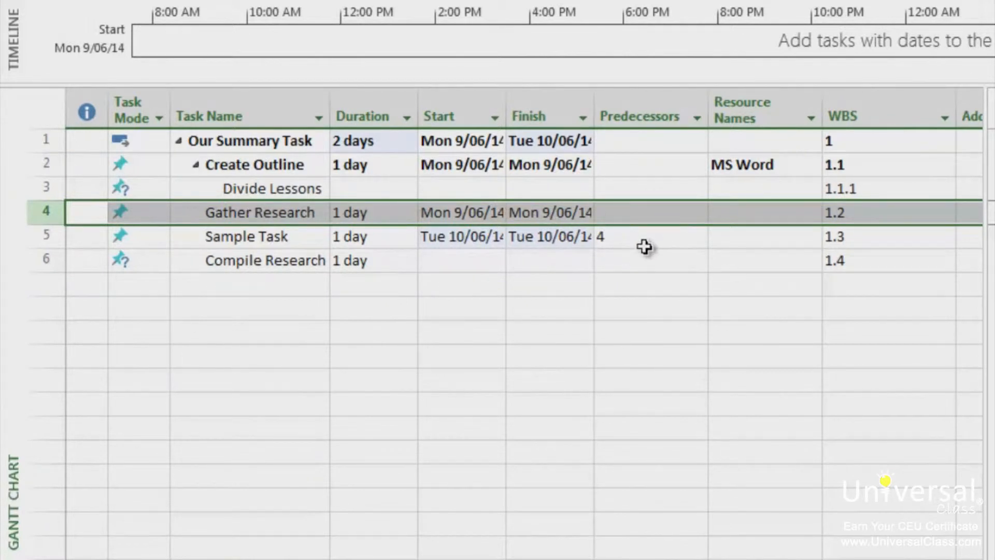
{"action": "mouse_move", "coordinate": [643, 314]}
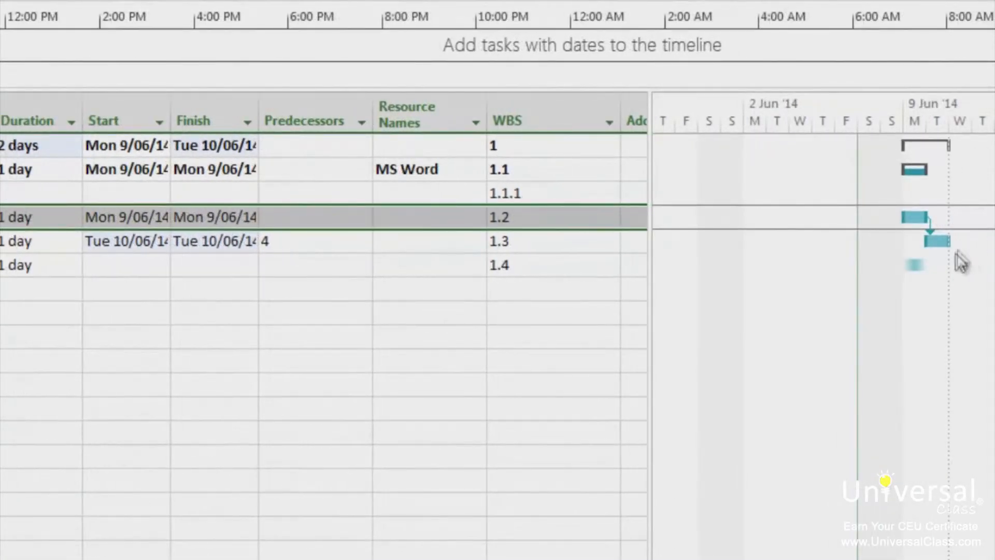
{"action": "mouse_move", "coordinate": [949, 281]}
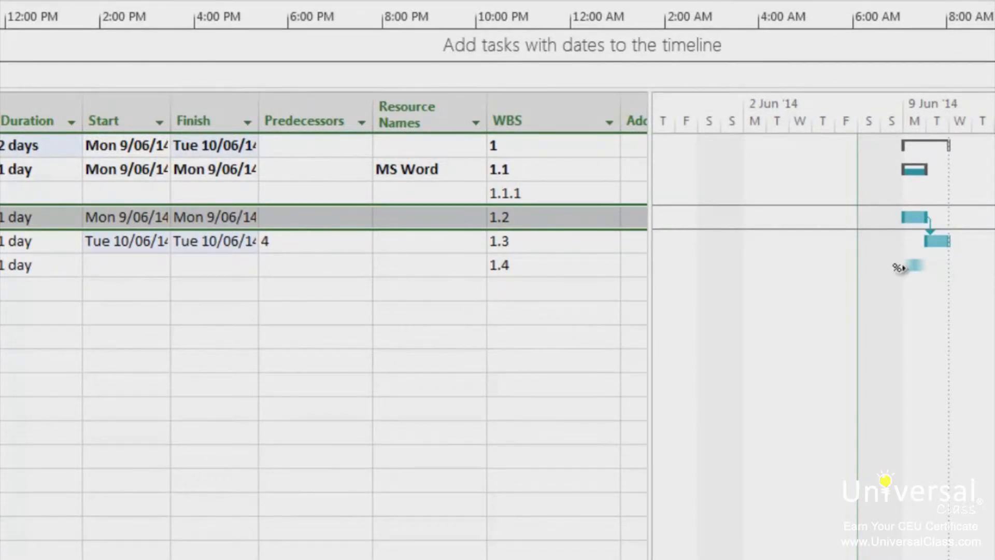
{"action": "mouse_move", "coordinate": [590, 330]}
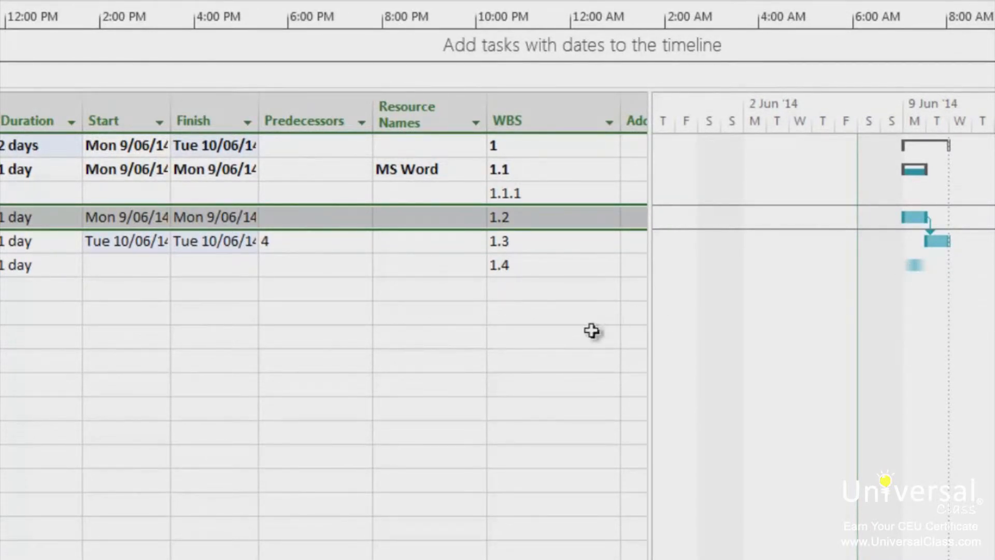
{"action": "mouse_move", "coordinate": [595, 336]}
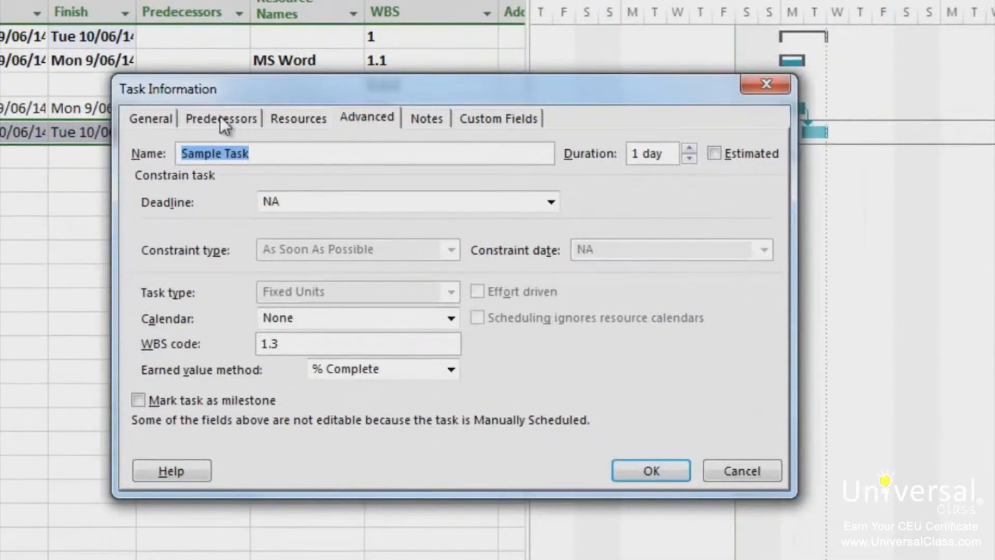
Add predecessor ID 2 (Create Outline) to Sample Task as a finish-to-start link.
{"action": "left_click", "coordinate": [221, 118]}
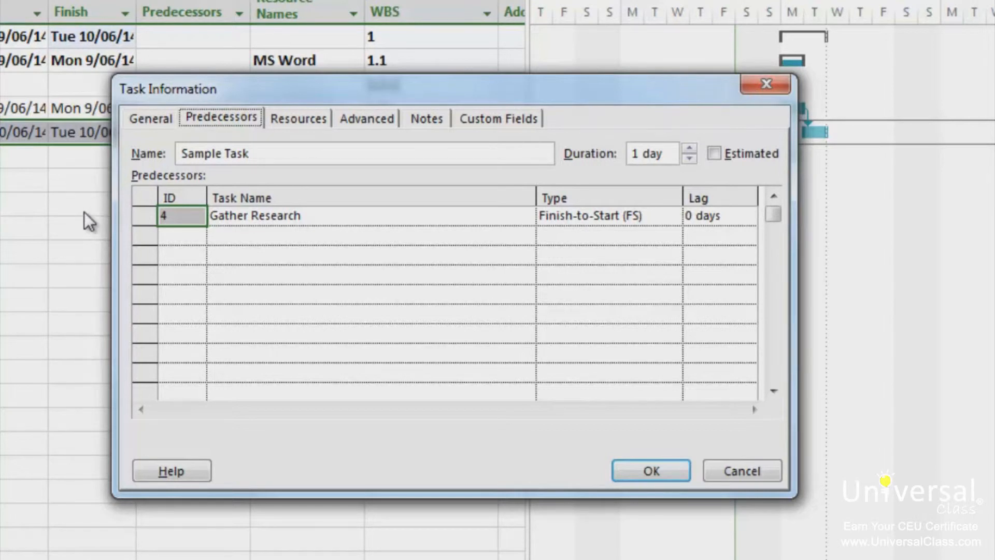
{"action": "mouse_move", "coordinate": [34, 199]}
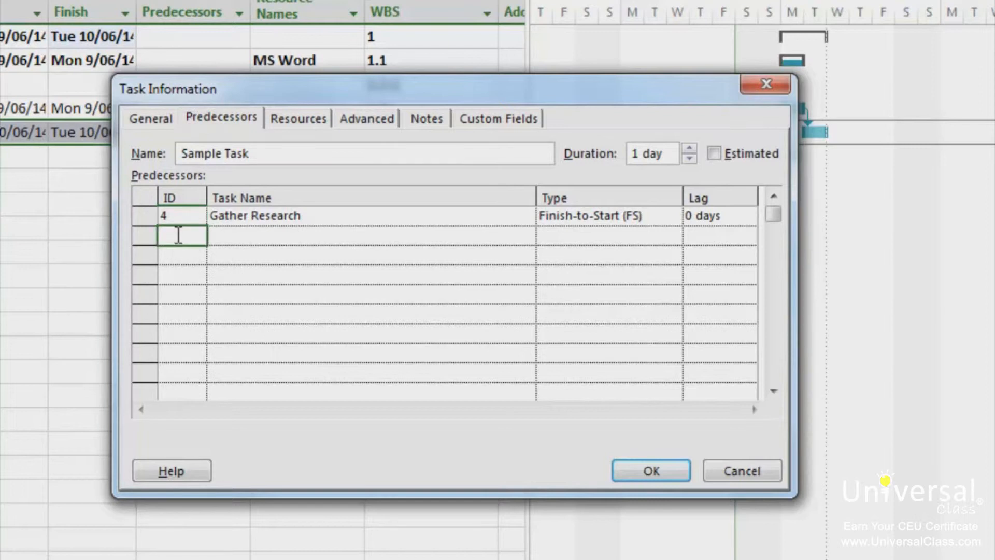
{"action": "type", "text": "2"}
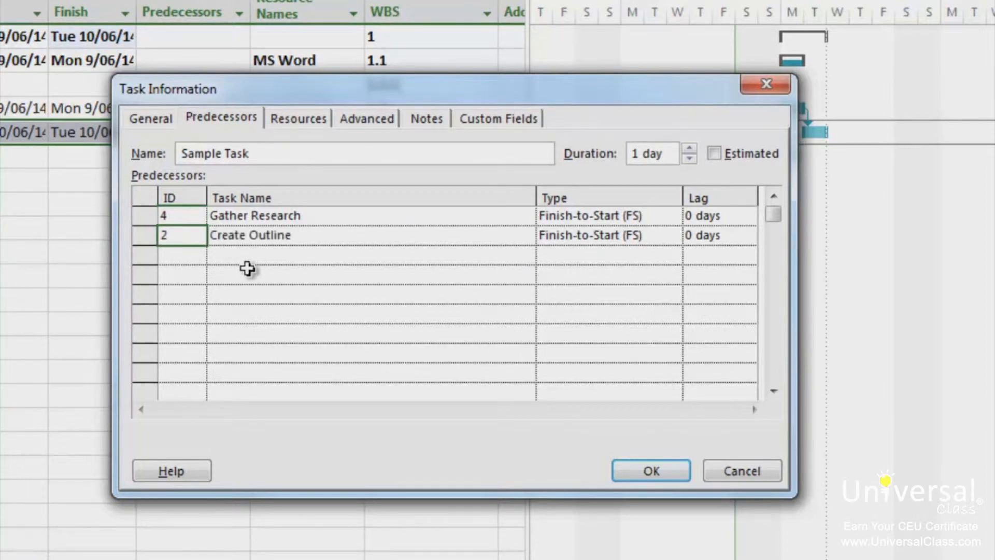
{"action": "mouse_move", "coordinate": [258, 265]}
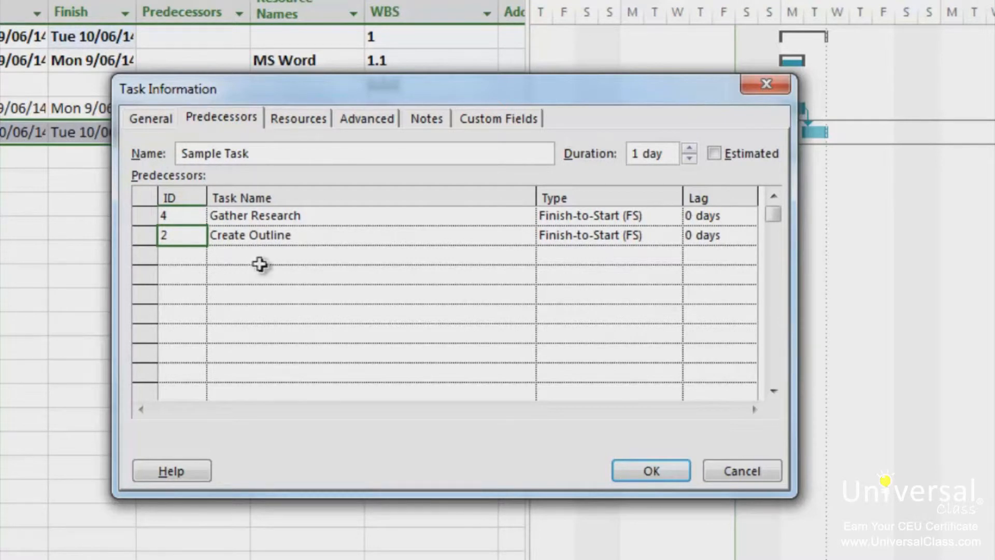
{"action": "mouse_move", "coordinate": [539, 286]}
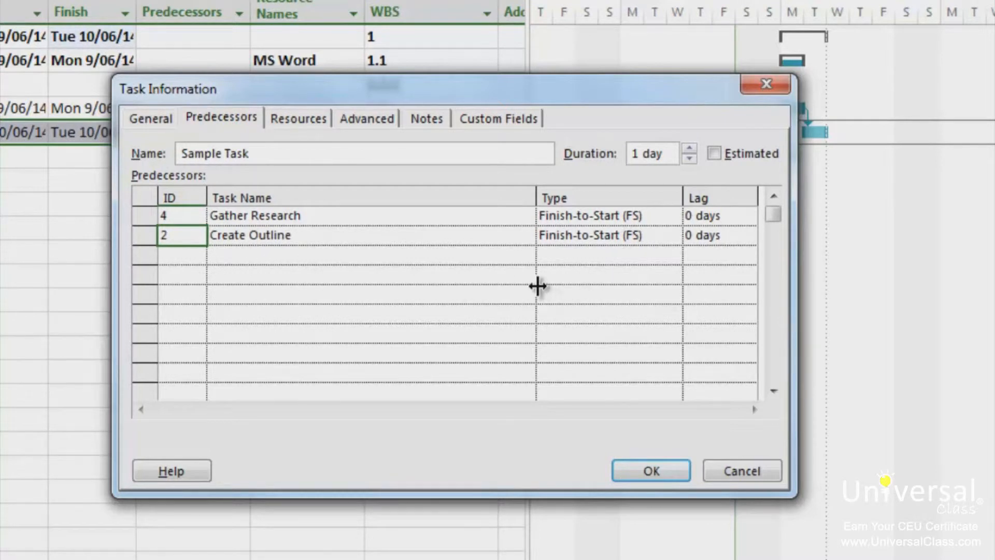
{"action": "left_click", "coordinate": [606, 235]}
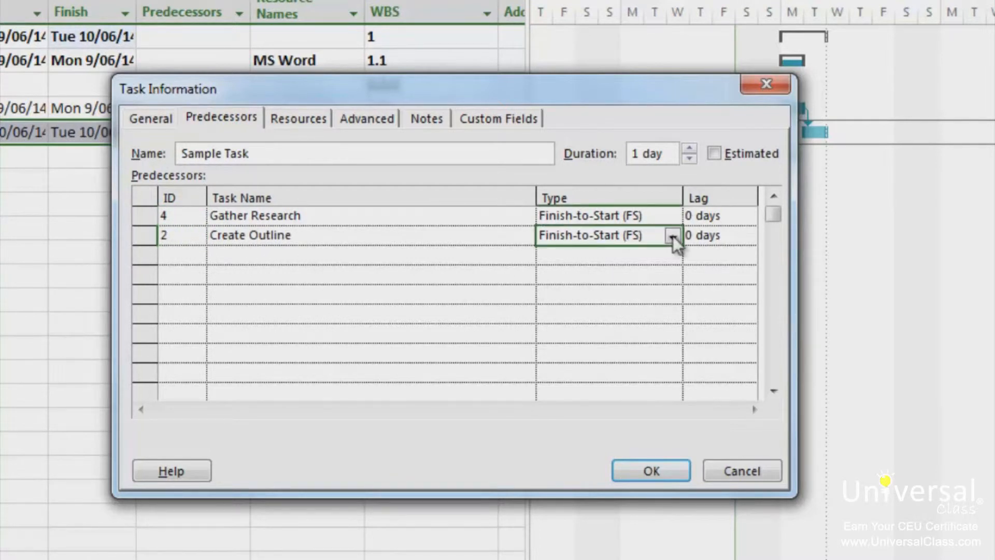
{"action": "left_click", "coordinate": [673, 235]}
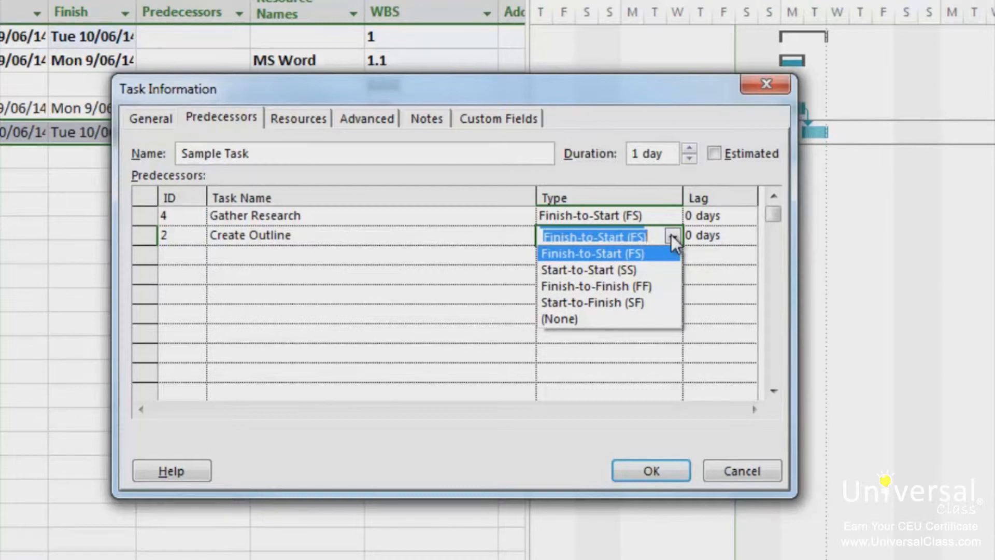
{"action": "mouse_move", "coordinate": [631, 392]}
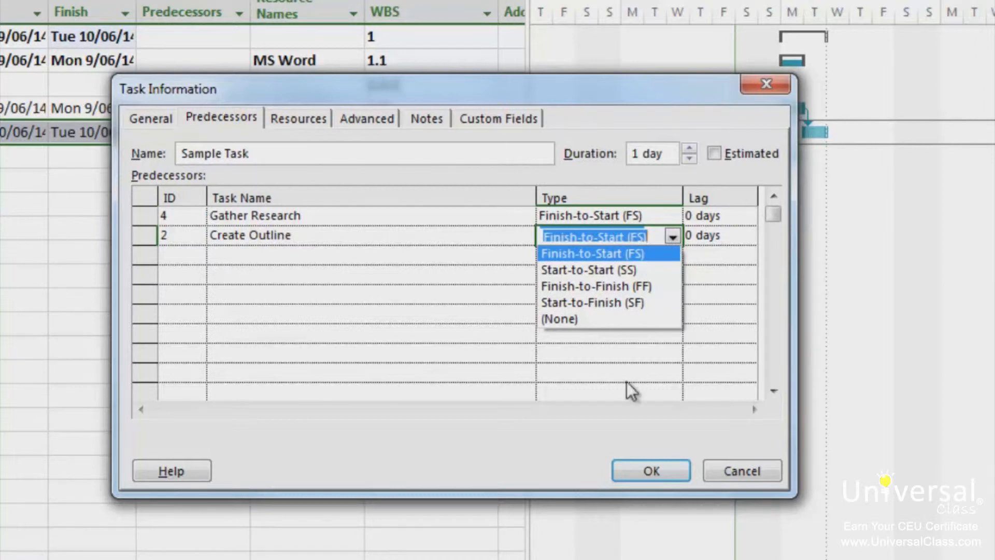
{"action": "left_click", "coordinate": [651, 471]}
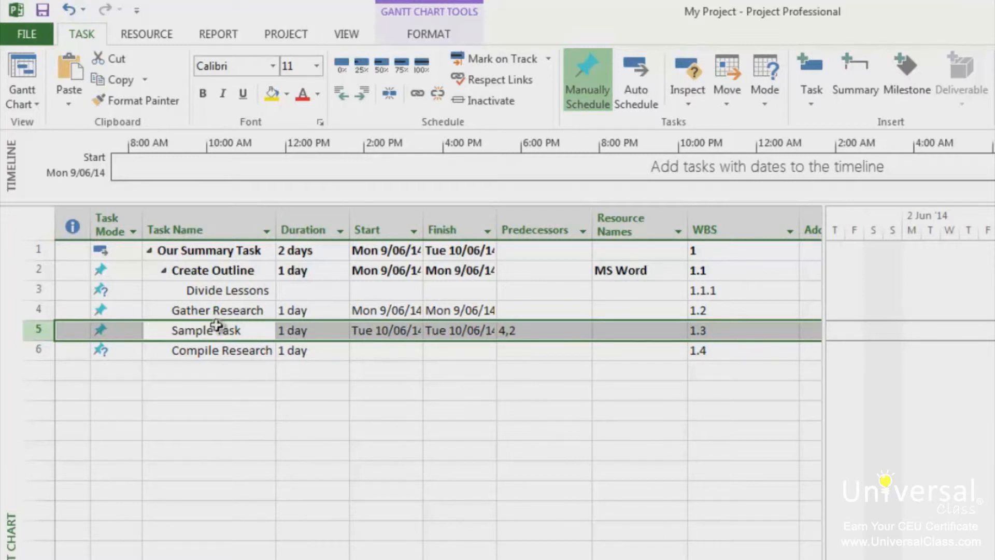
Set a 1-day lag on Sample Task's Create Outline predecessor link and confirm.
{"action": "double_click", "coordinate": [213, 330]}
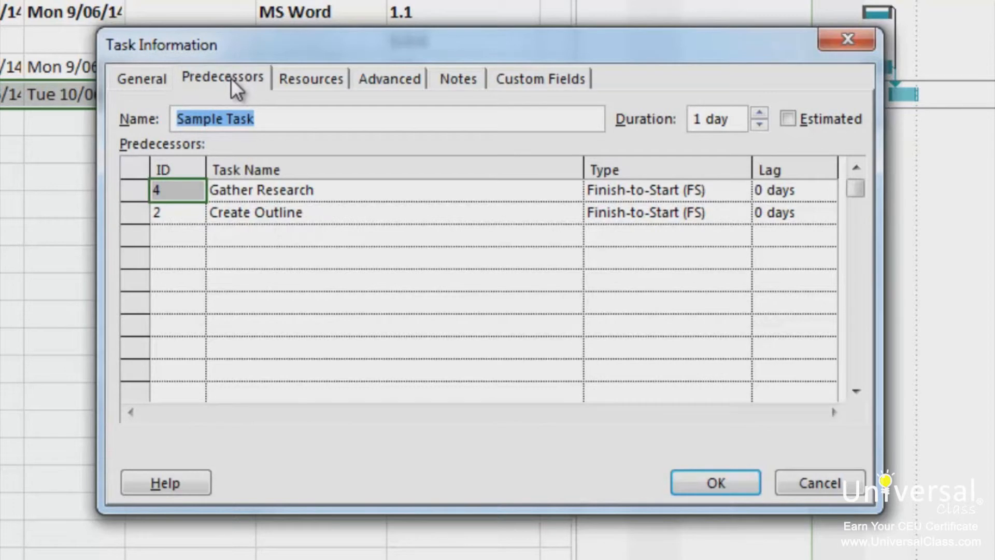
{"action": "mouse_move", "coordinate": [330, 287]}
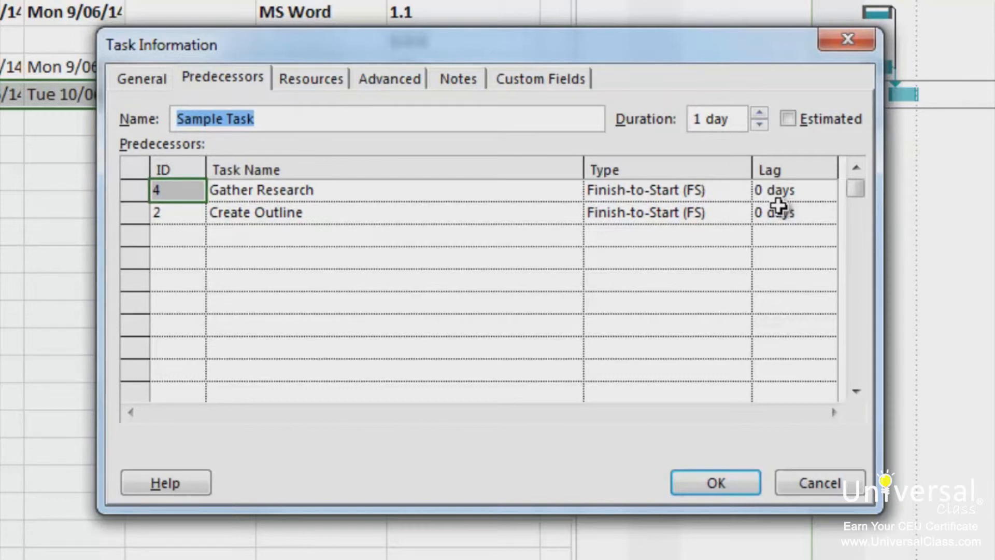
{"action": "left_click", "coordinate": [787, 212]}
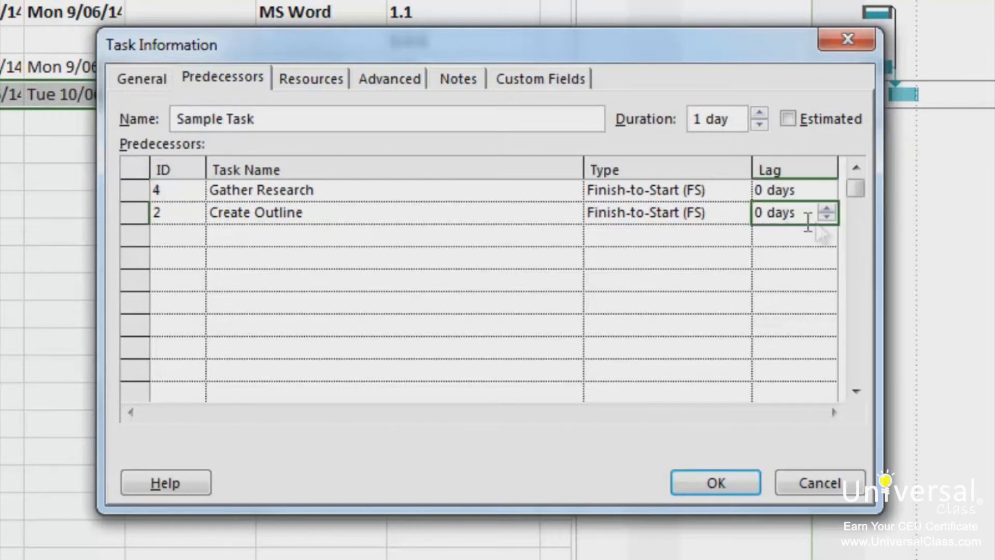
{"action": "left_click", "coordinate": [827, 207]}
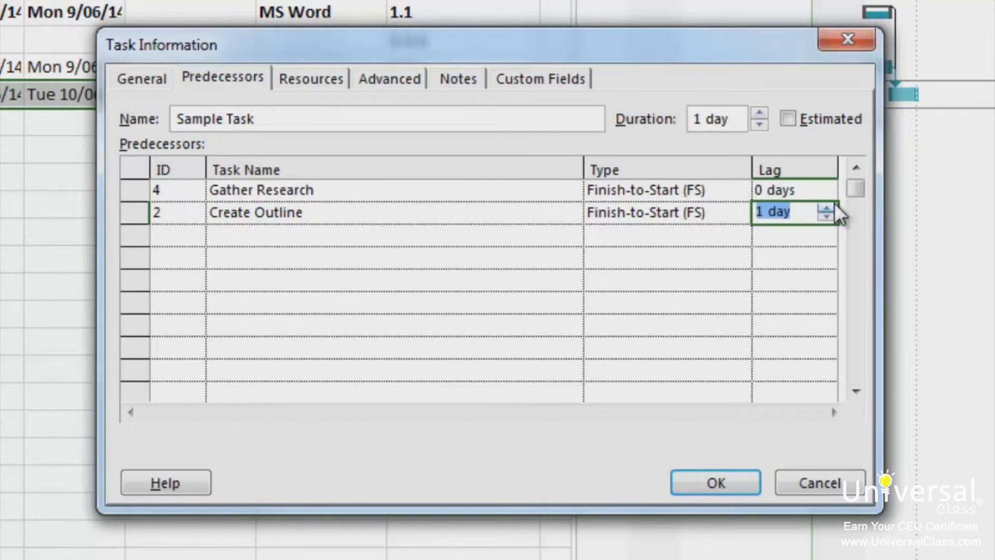
{"action": "left_click", "coordinate": [828, 218]}
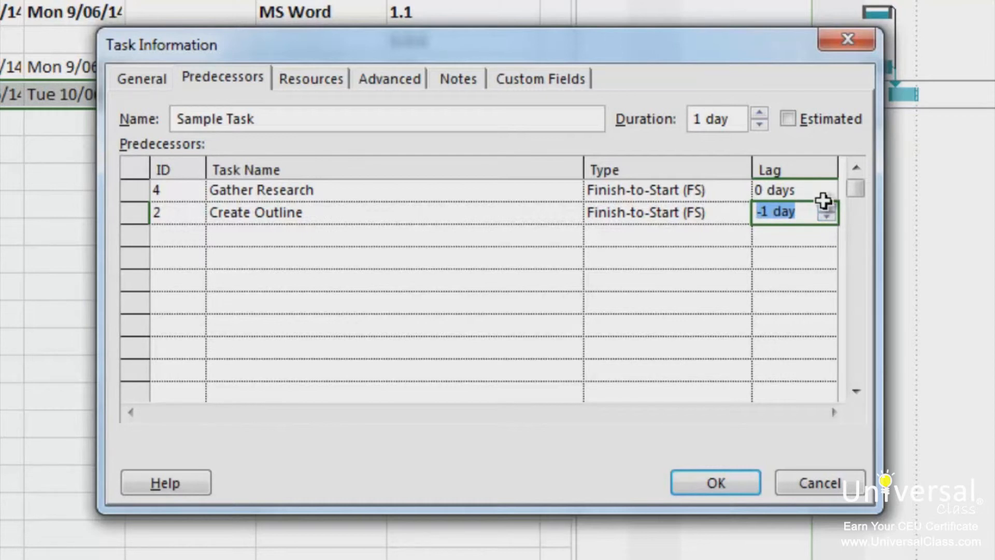
{"action": "mouse_move", "coordinate": [819, 200]}
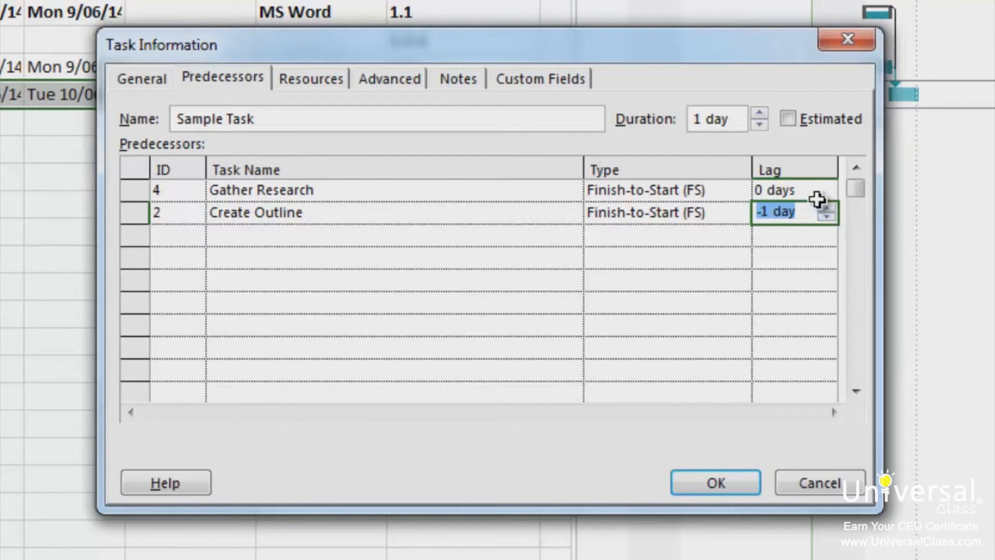
{"action": "left_click", "coordinate": [827, 206]}
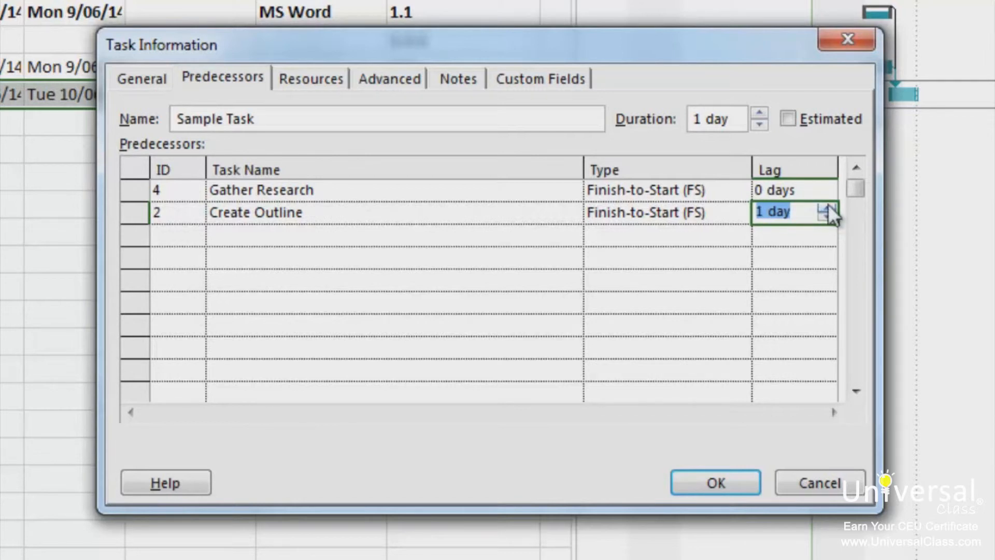
{"action": "left_click", "coordinate": [716, 483]}
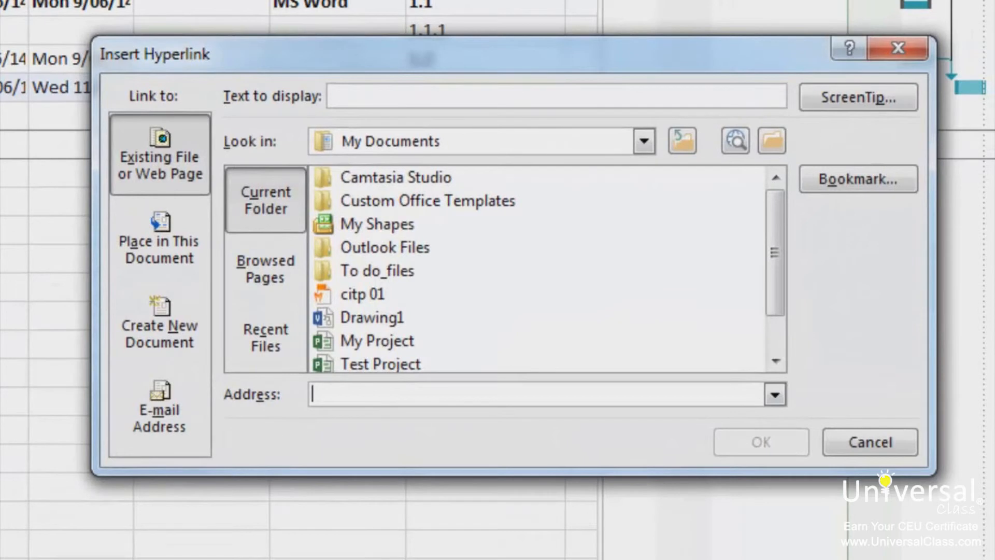
Link task row 7 to Test Project.mpp with display text 'Linked File'.
{"action": "type", "text": "Linked File"}
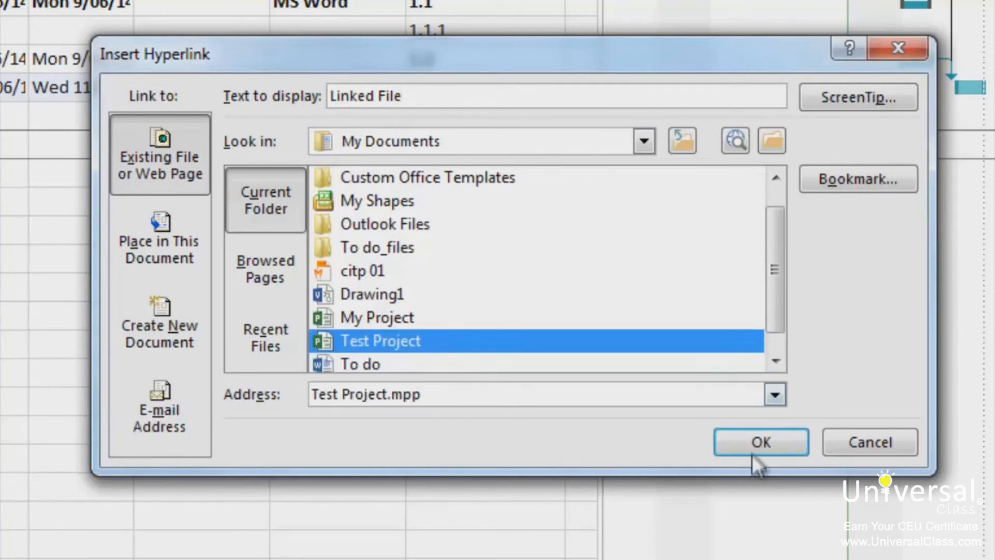
{"action": "left_click", "coordinate": [760, 442]}
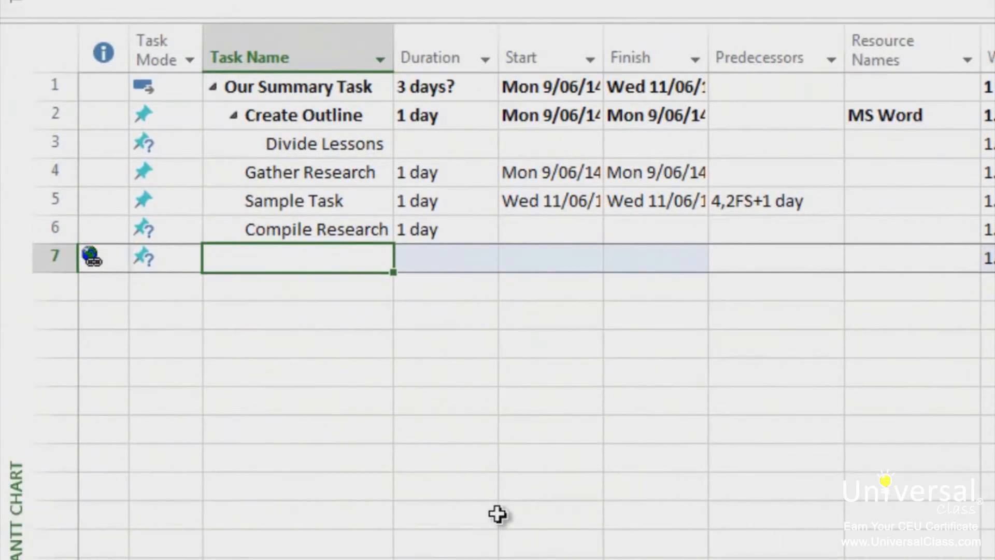
{"action": "mouse_move", "coordinate": [114, 263]}
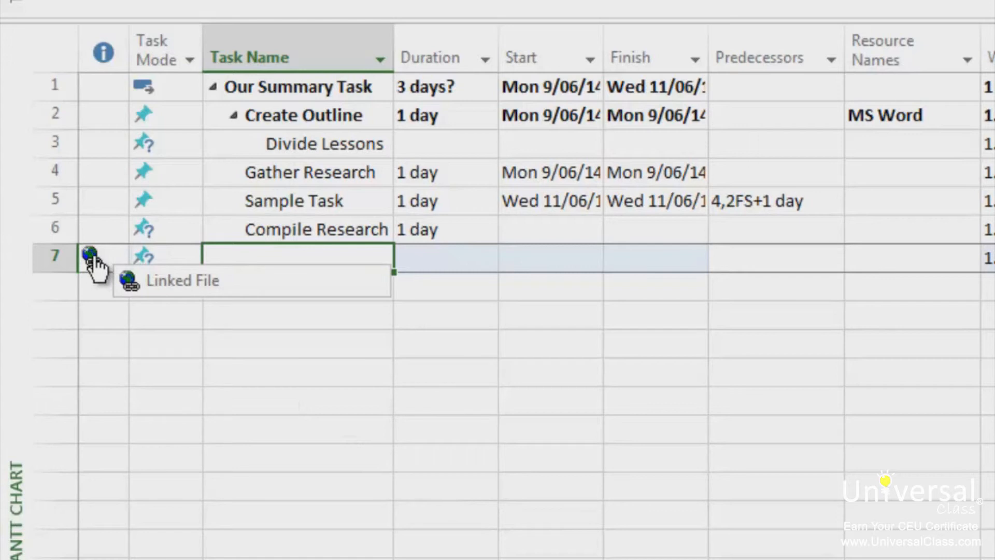
{"action": "mouse_move", "coordinate": [349, 397]}
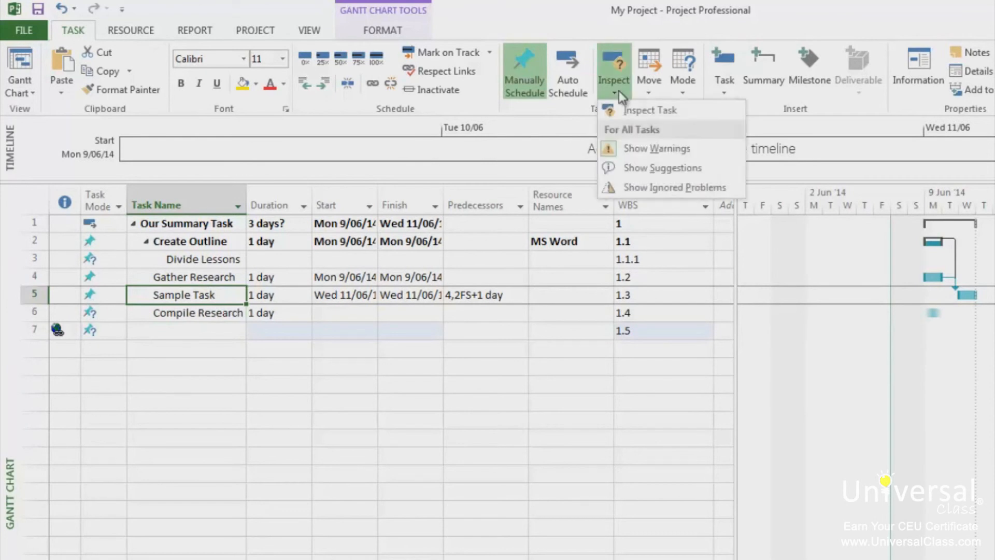
{"action": "mouse_move", "coordinate": [666, 120]}
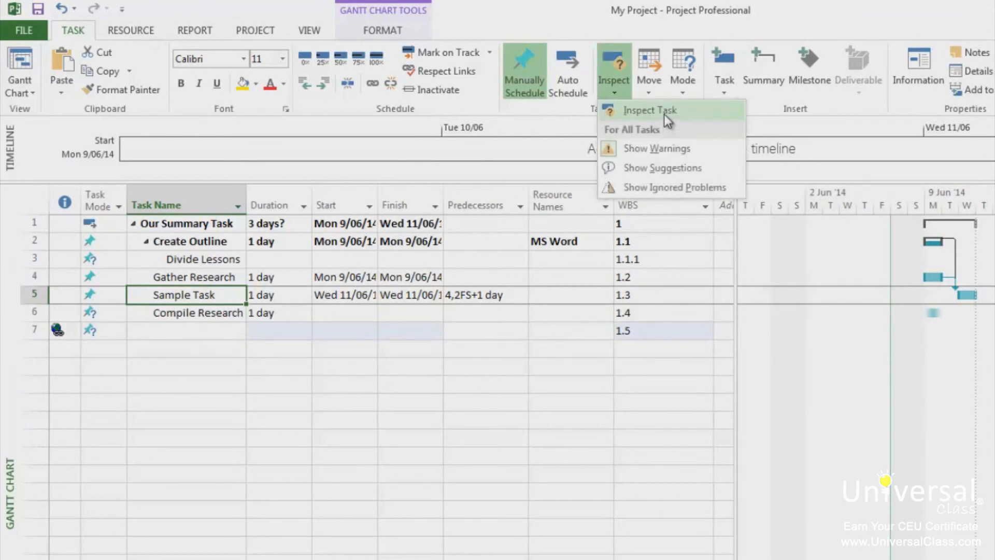
{"action": "left_click", "coordinate": [649, 109]}
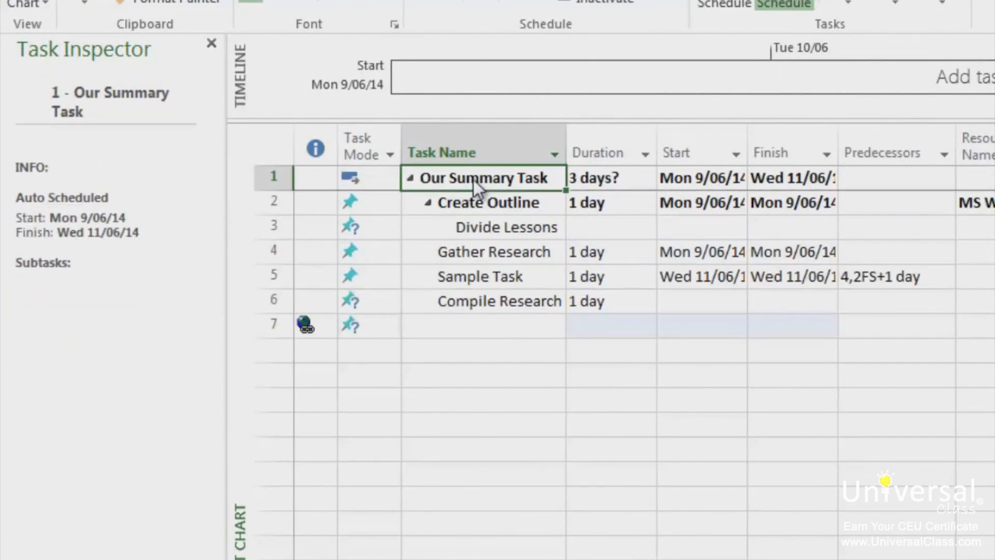
{"action": "left_click", "coordinate": [485, 202]}
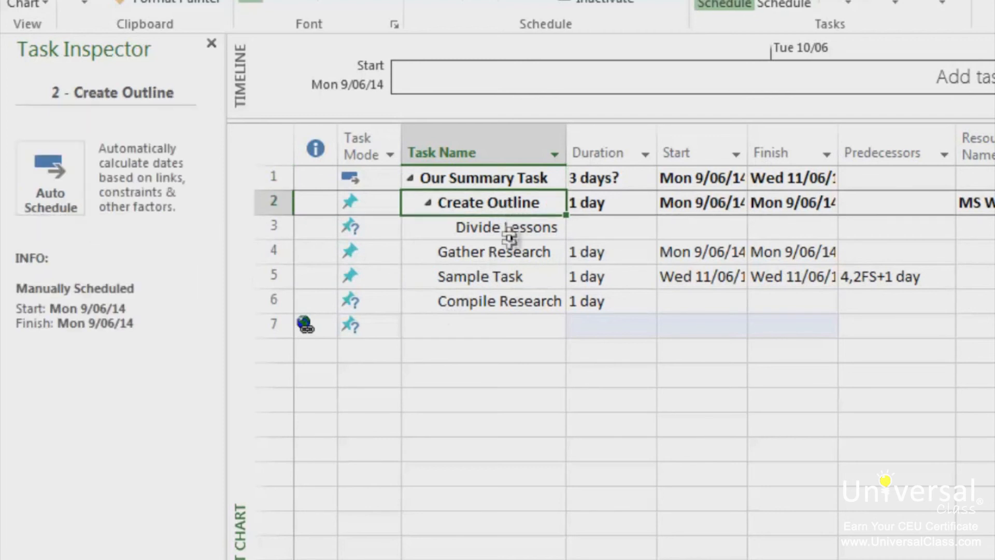
{"action": "left_click", "coordinate": [493, 251]}
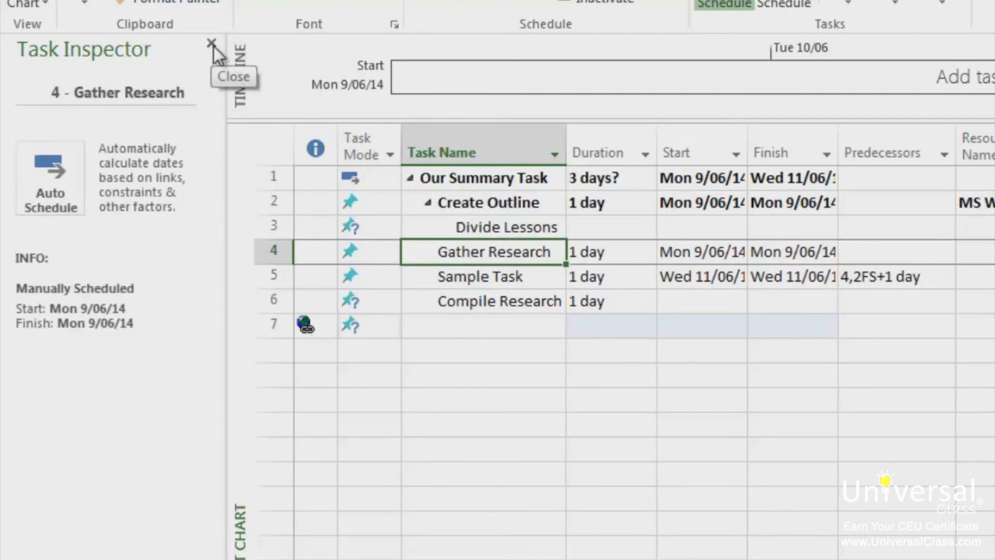
{"action": "left_click", "coordinate": [212, 44]}
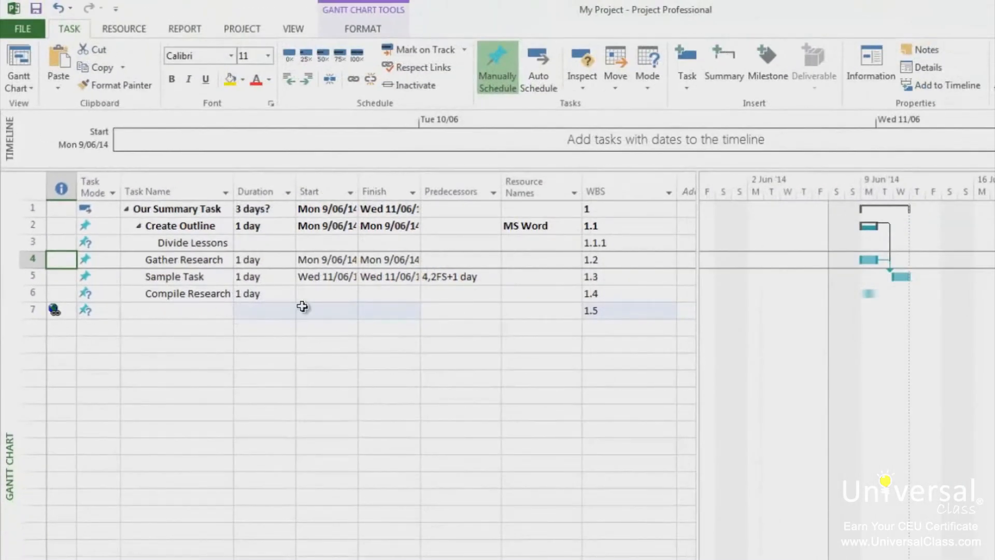
{"action": "mouse_move", "coordinate": [315, 304]}
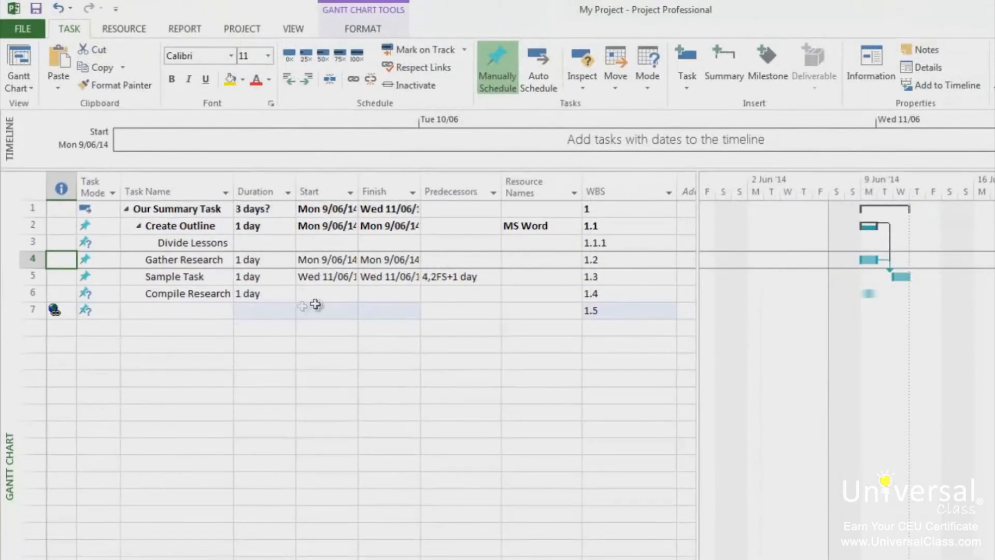
Show the Task Path highlighting options from the Gantt Chart Format ribbon.
{"action": "left_click", "coordinate": [363, 29]}
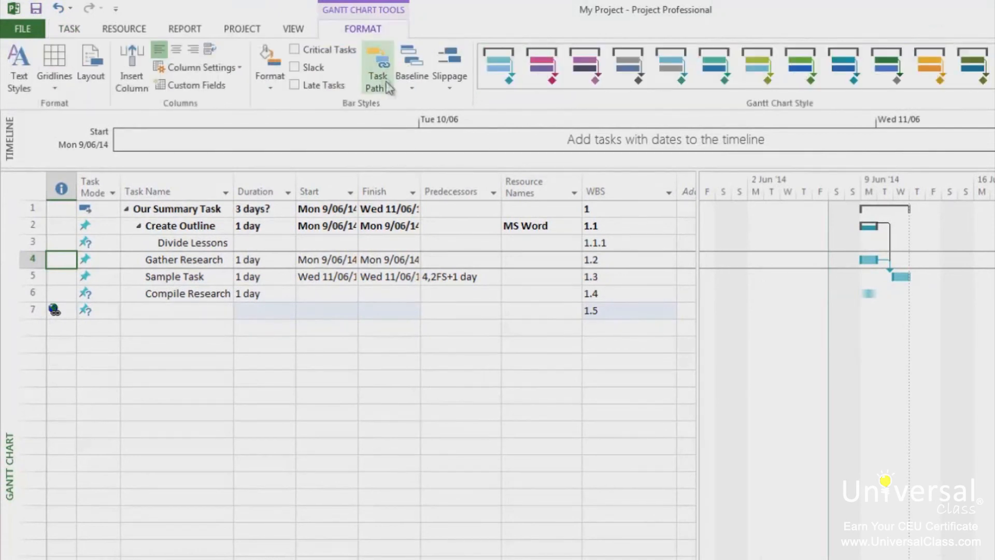
{"action": "left_click", "coordinate": [378, 67]}
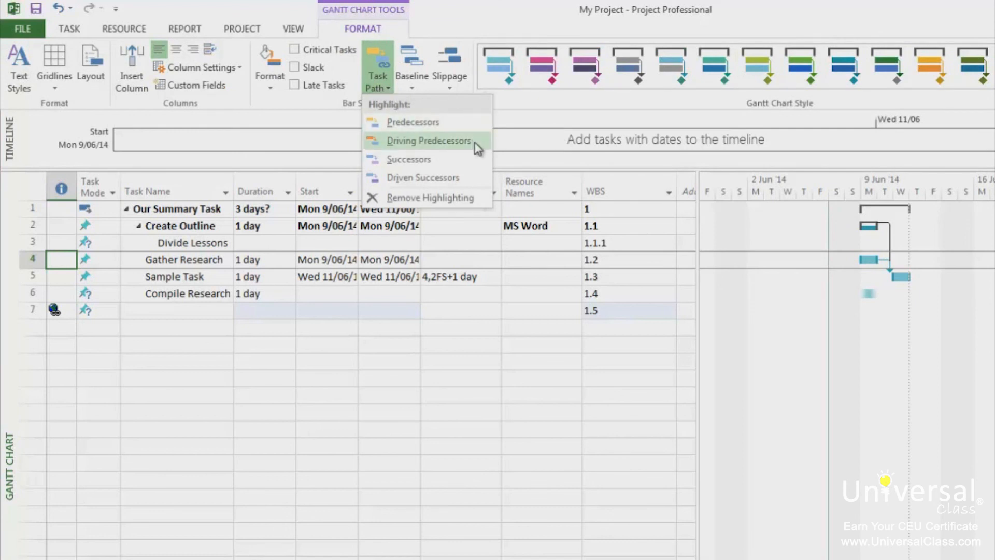
{"action": "mouse_move", "coordinate": [423, 177]}
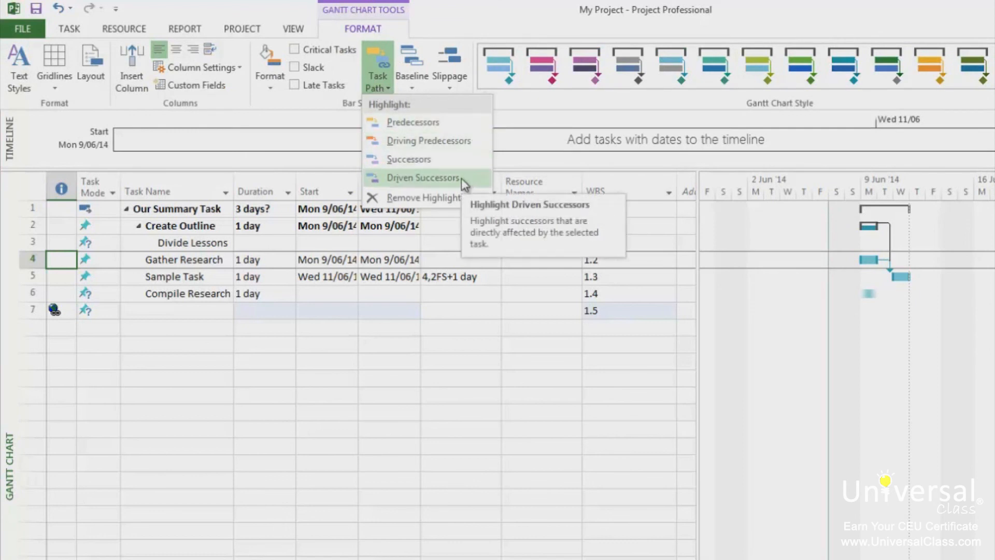